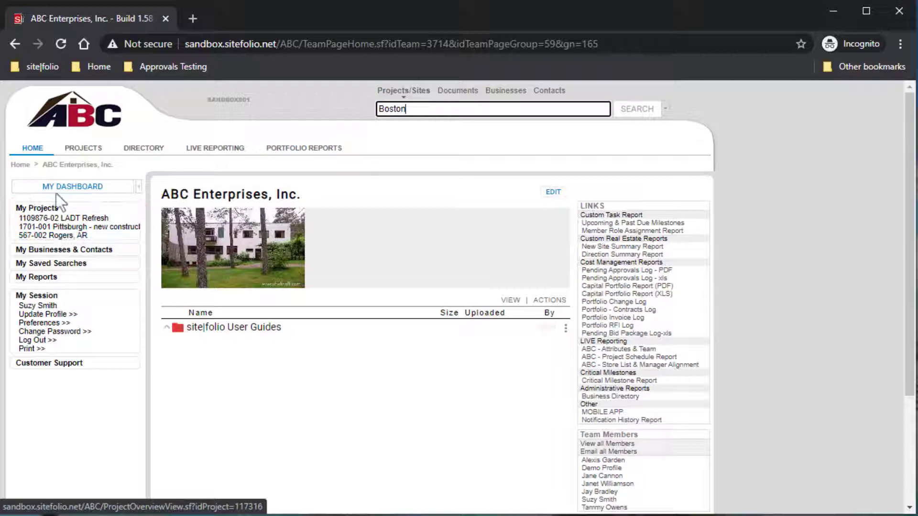
Step: Show the Payment Approvals list on My Dashboard with pending payments visible
{"action": "left_click", "coordinate": [72, 187]}
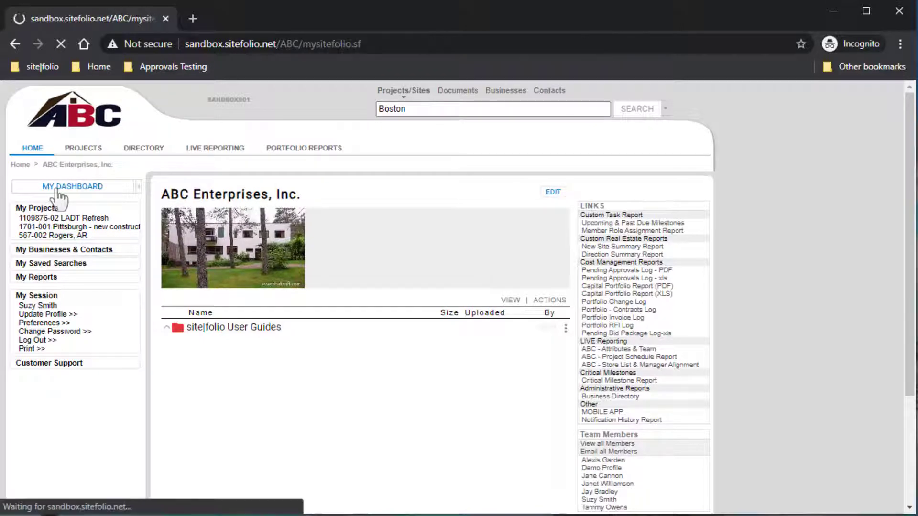
{"action": "left_click", "coordinate": [71, 187]}
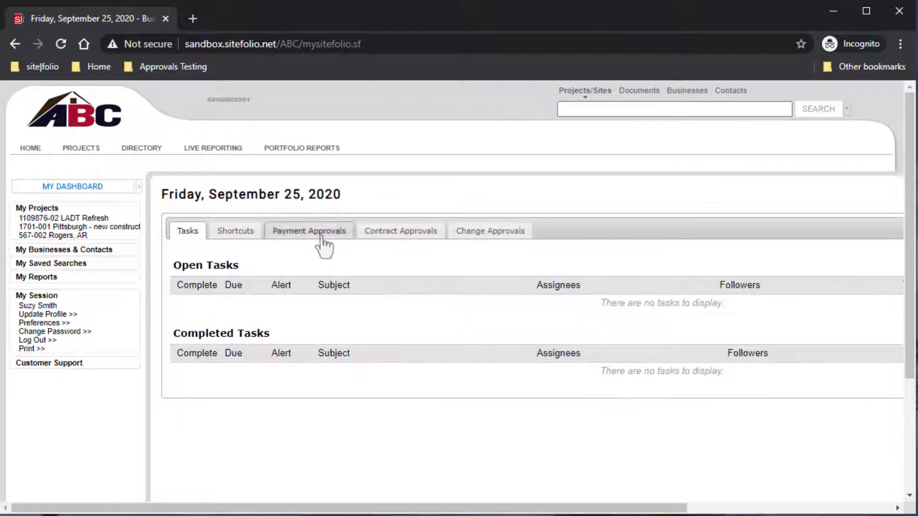
{"action": "left_click", "coordinate": [308, 230]}
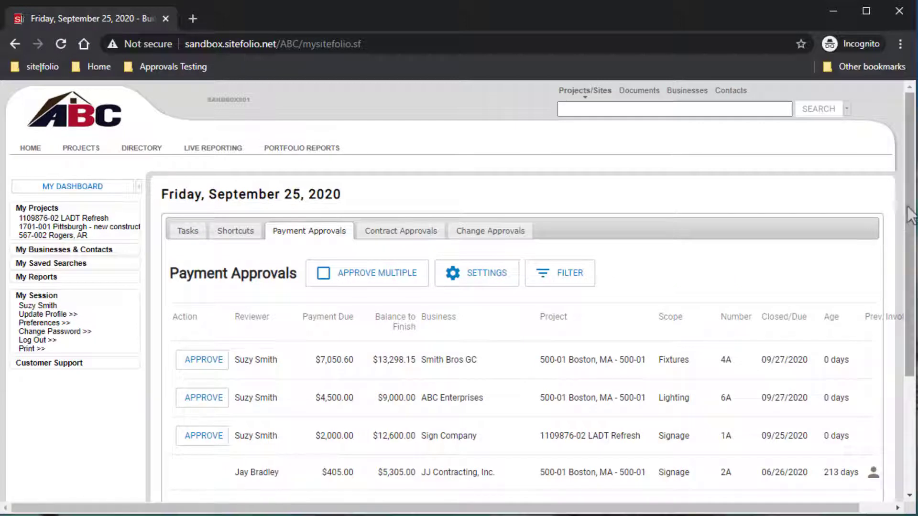
{"action": "scroll", "scroll_direction": "down", "scroll_amount": 3}
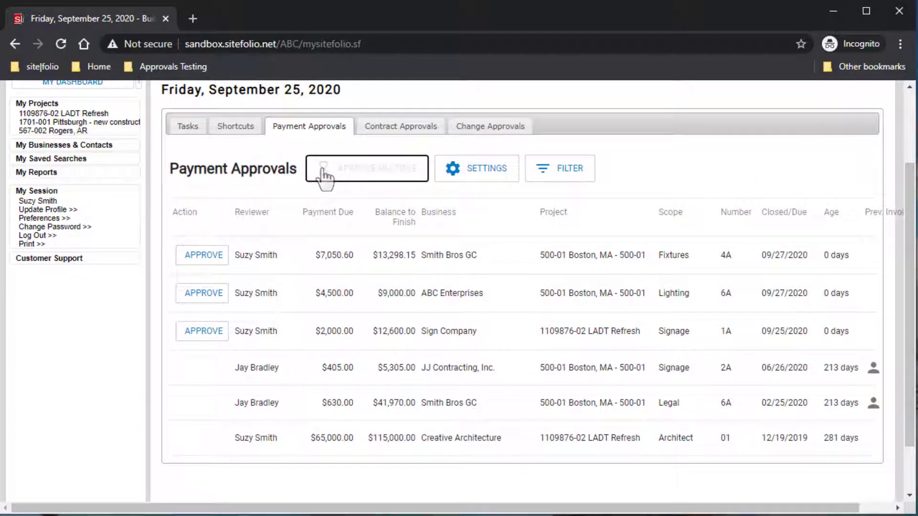
Step: Batch-approve payment 6A for ABC Enterprises, then reach Creative Architecture's Pay Application 01
{"action": "left_click", "coordinate": [367, 168]}
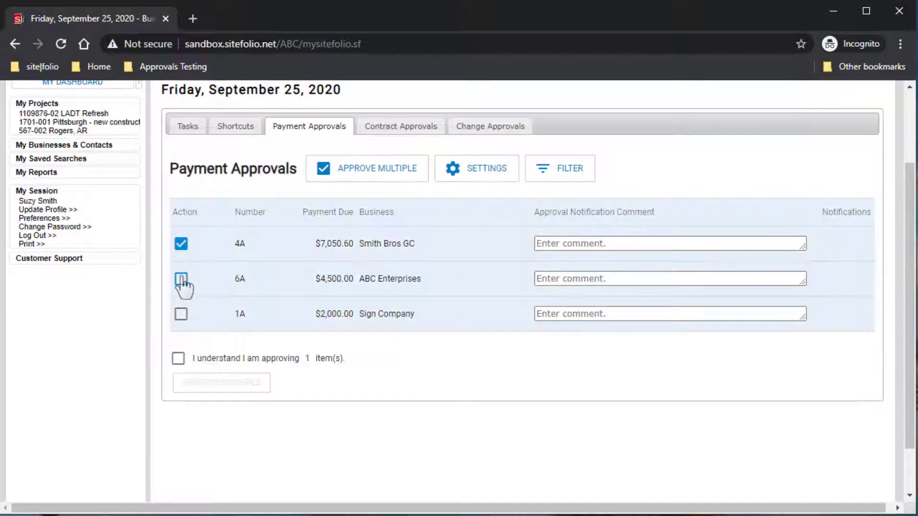
{"action": "left_click", "coordinate": [181, 278]}
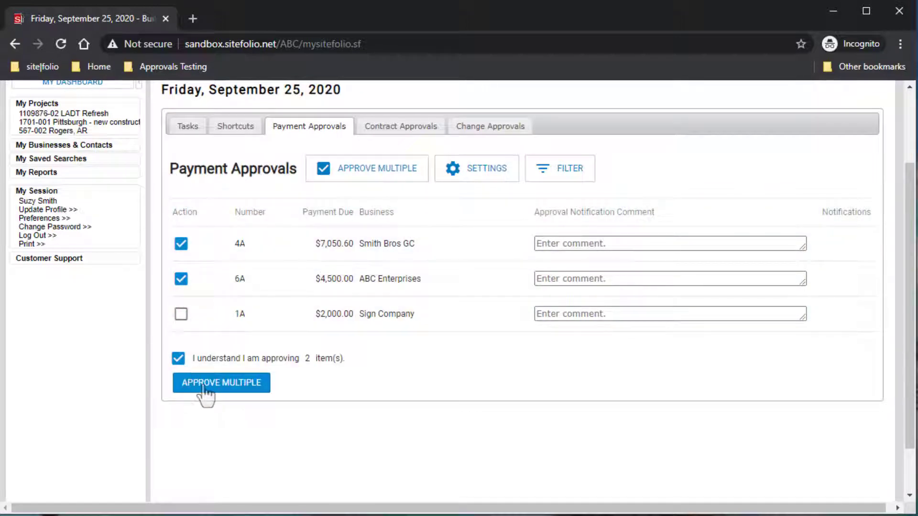
{"action": "left_click", "coordinate": [221, 383]}
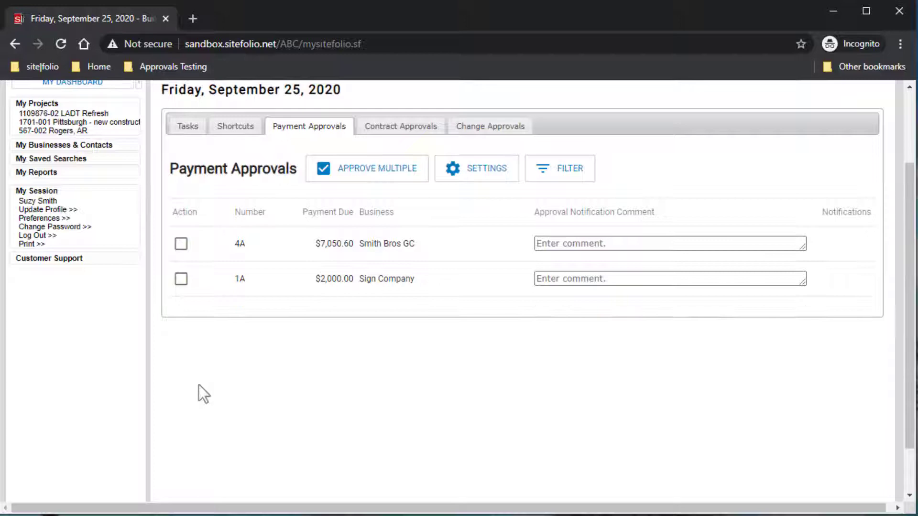
{"action": "left_click", "coordinate": [323, 168]}
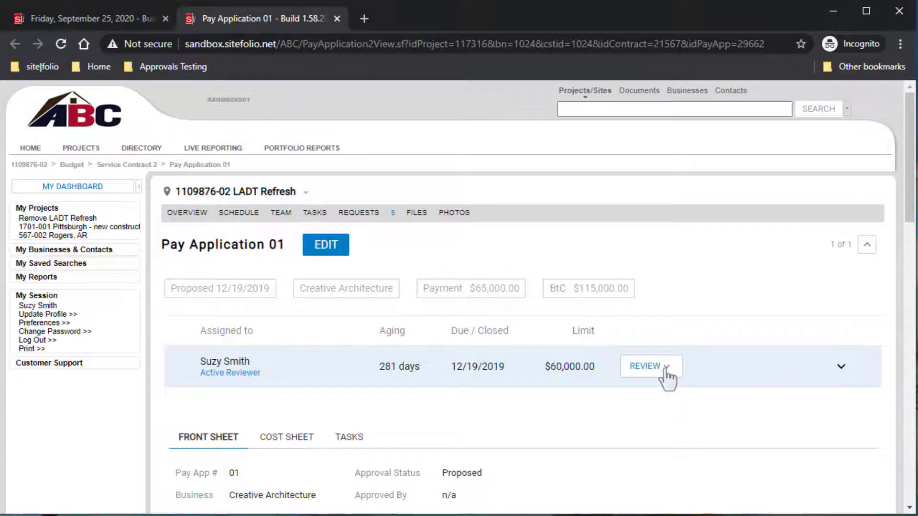
Step: Choose Endorse from the Review options on Suzy Smith's row of Pay Application 01
{"action": "left_click", "coordinate": [651, 366]}
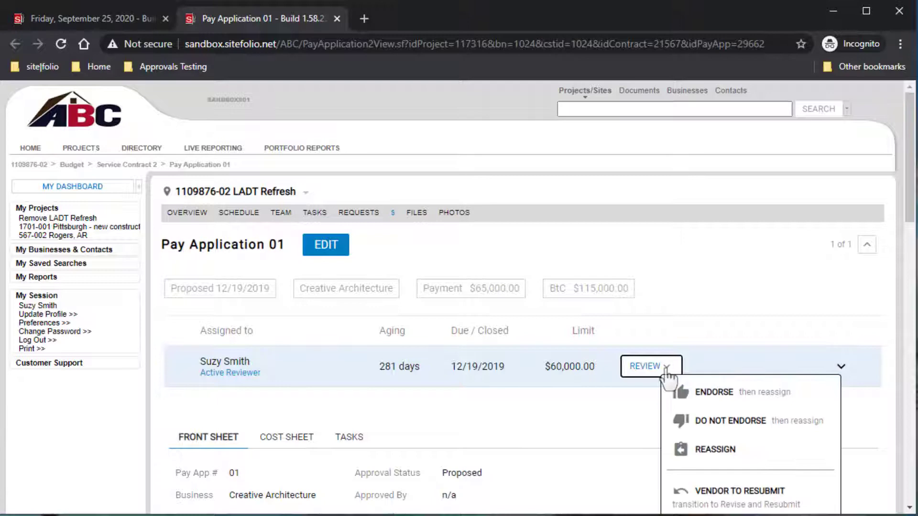
{"action": "scroll", "scroll_direction": "down", "scroll_amount": 3}
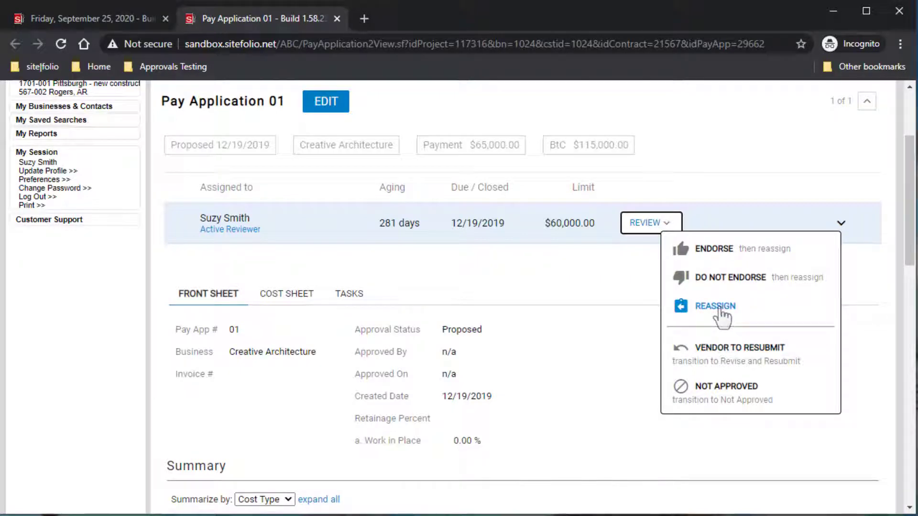
{"action": "mouse_move", "coordinate": [711, 287]}
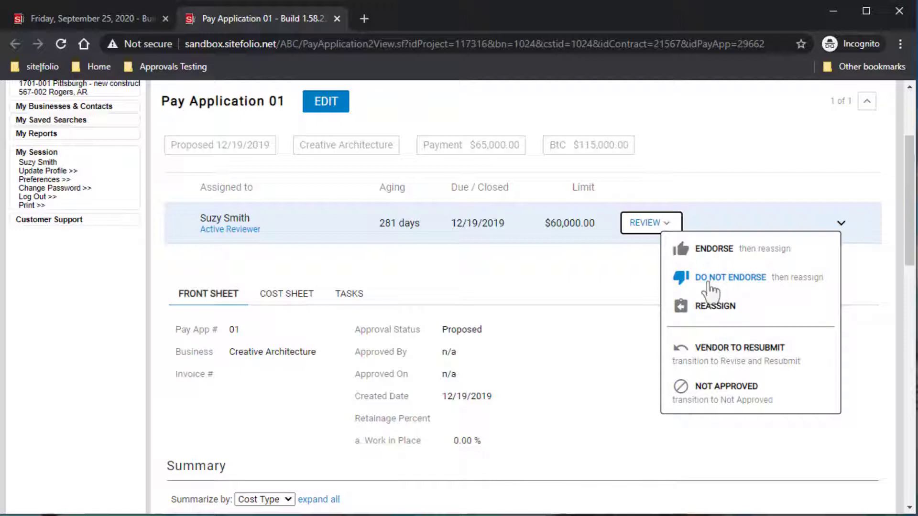
{"action": "mouse_move", "coordinate": [708, 260]}
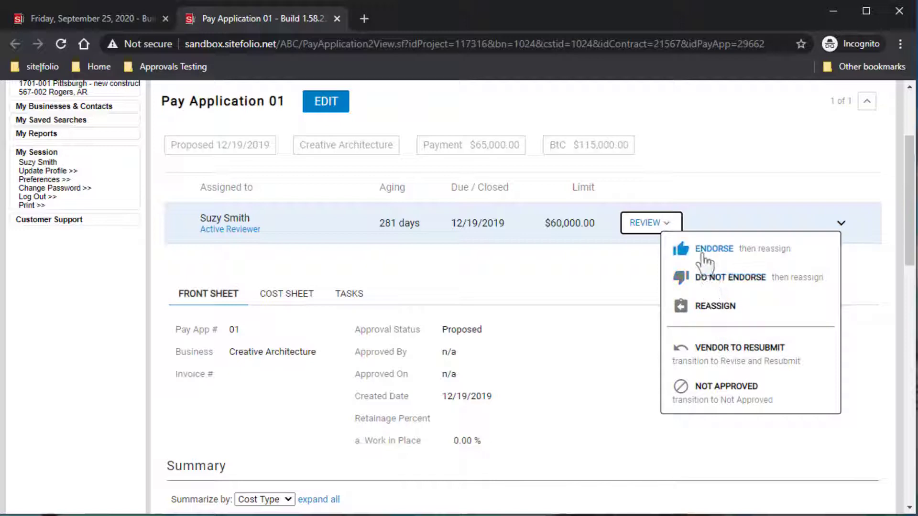
{"action": "left_click", "coordinate": [713, 249]}
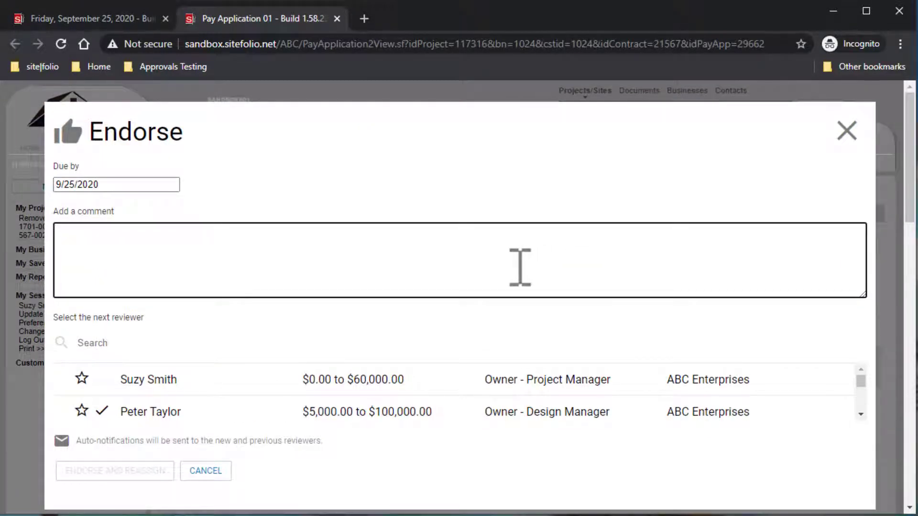
{"action": "type", "text": "I approve this invoice"}
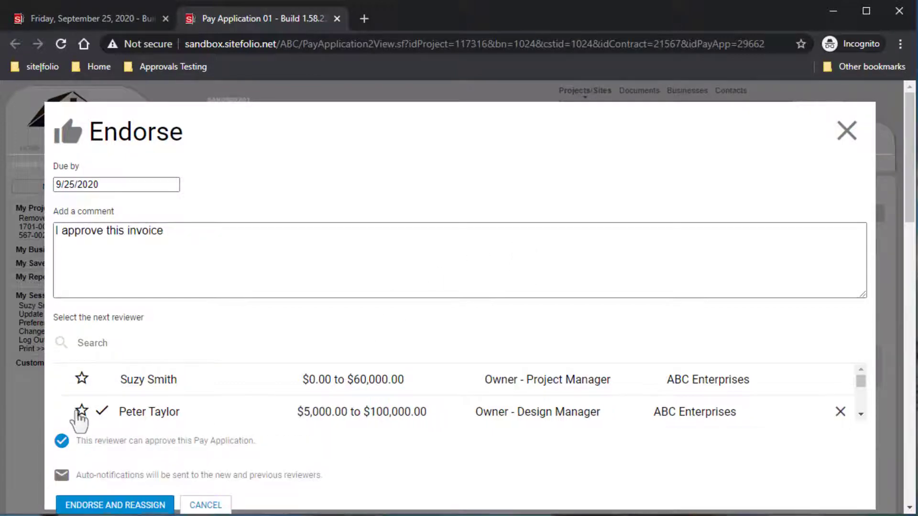
{"action": "left_click", "coordinate": [80, 411]}
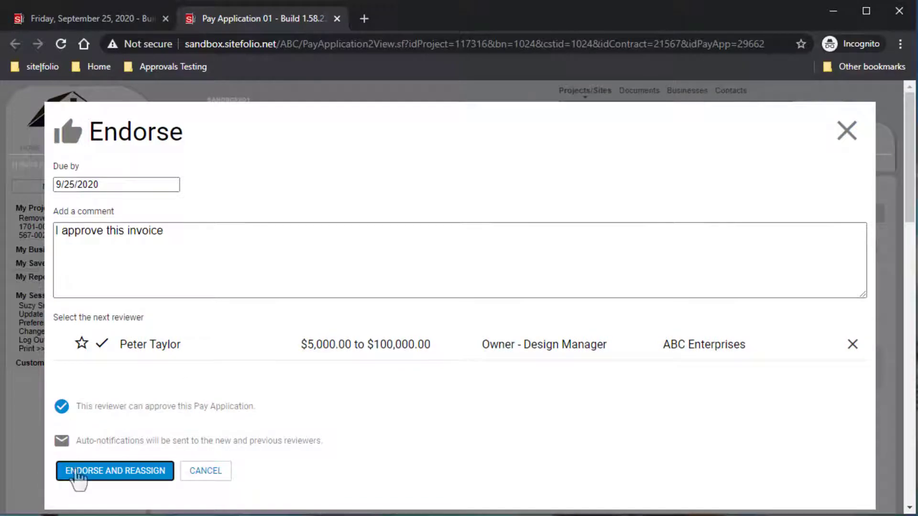
{"action": "left_click", "coordinate": [114, 470]}
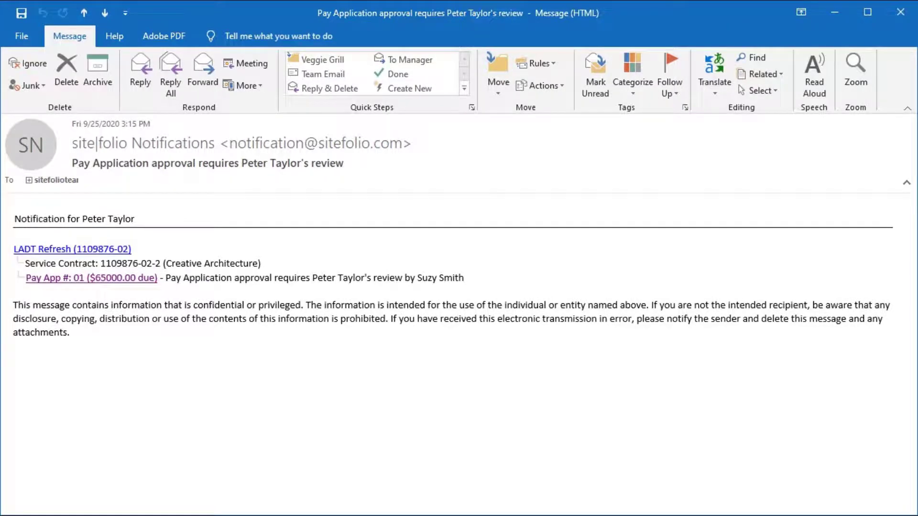
{"action": "left_click", "coordinate": [91, 277]}
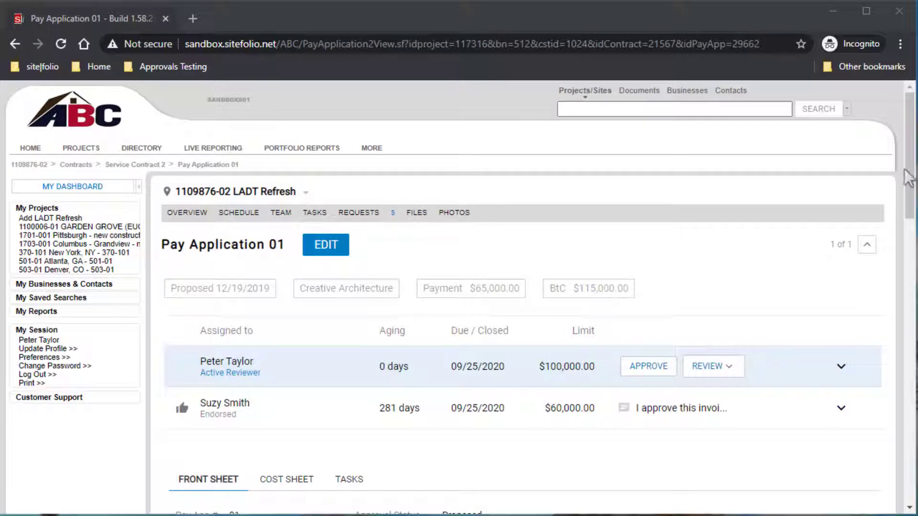
{"action": "scroll", "scroll_direction": "down", "scroll_amount": 3}
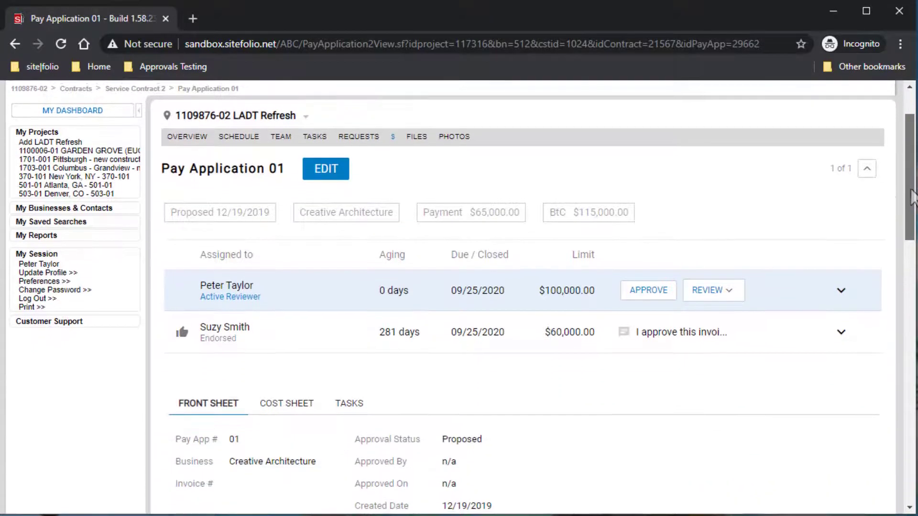
{"action": "left_click", "coordinate": [842, 332]}
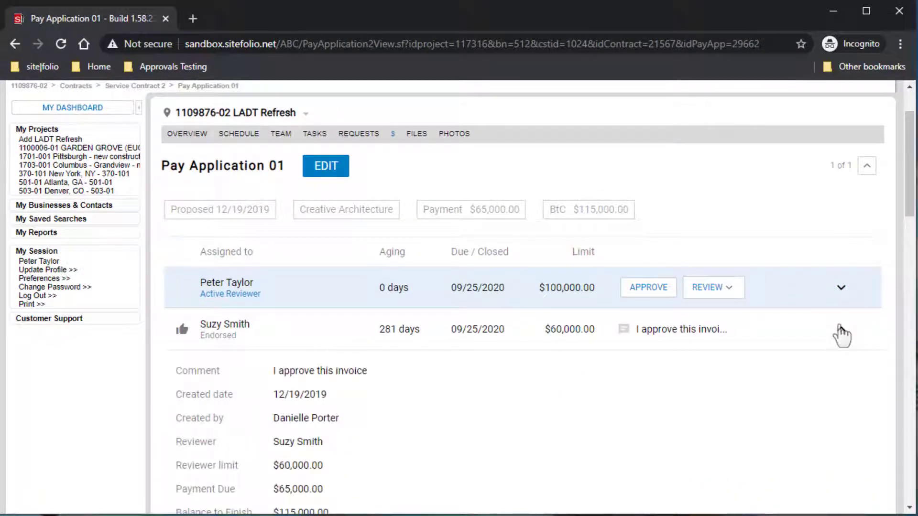
{"action": "left_click", "coordinate": [841, 328]}
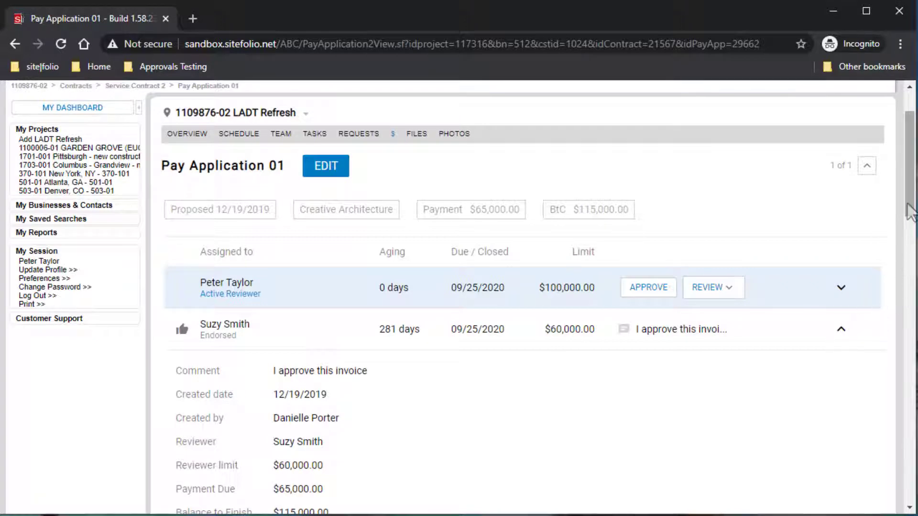
{"action": "scroll", "scroll_direction": "down", "scroll_amount": 3}
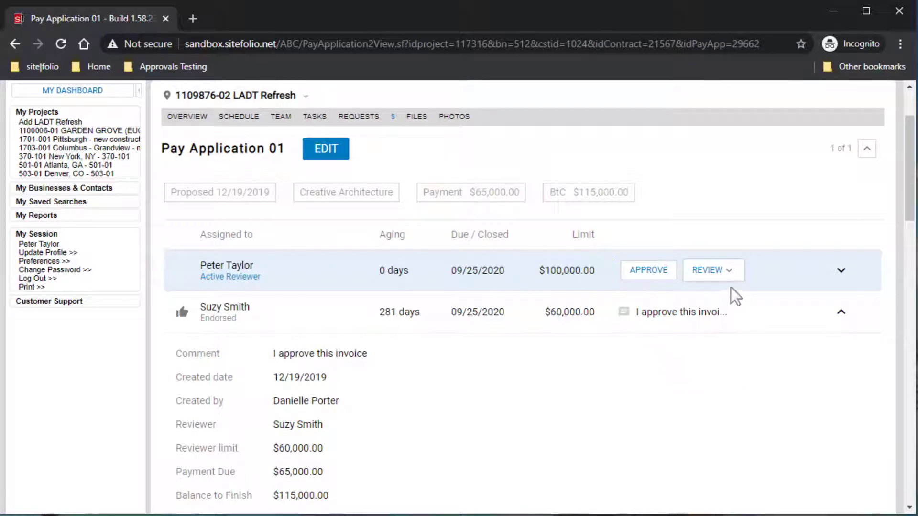
{"action": "left_click", "coordinate": [710, 270]}
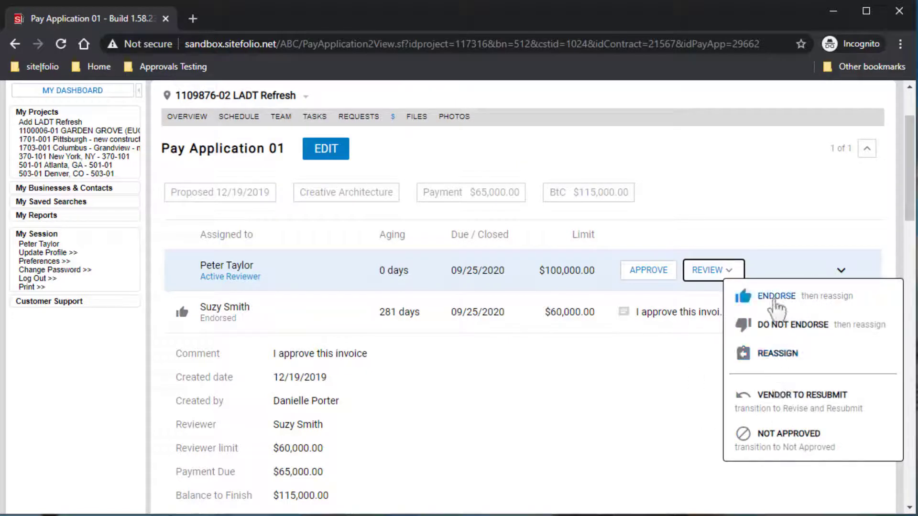
{"action": "mouse_move", "coordinate": [643, 281]}
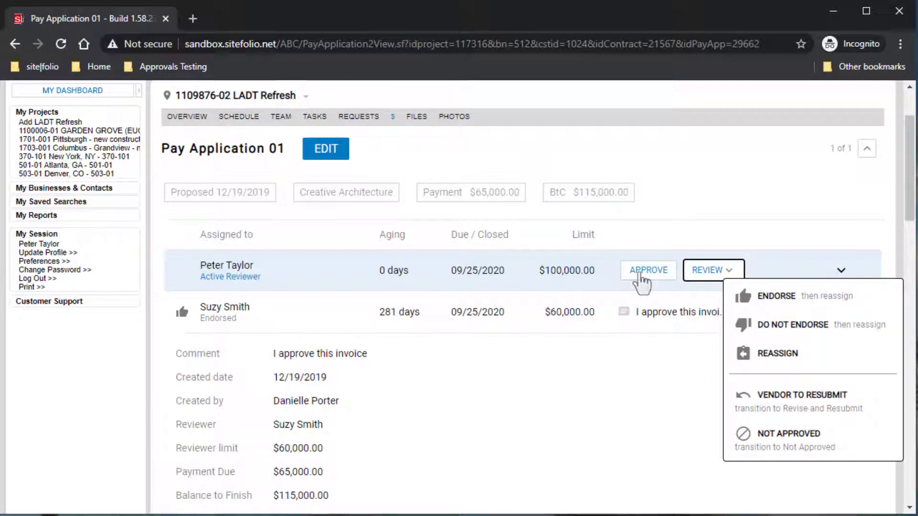
Step: Approve Pay Application 01 with comment 'This is approved for payment', reaching the Send Email Notification page
{"action": "left_click", "coordinate": [648, 269]}
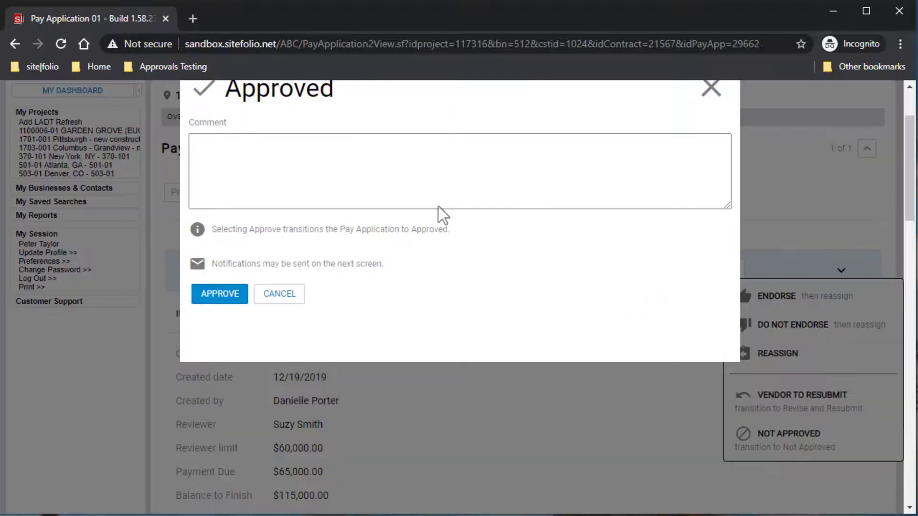
{"action": "type", "text": "This is approved for payment"}
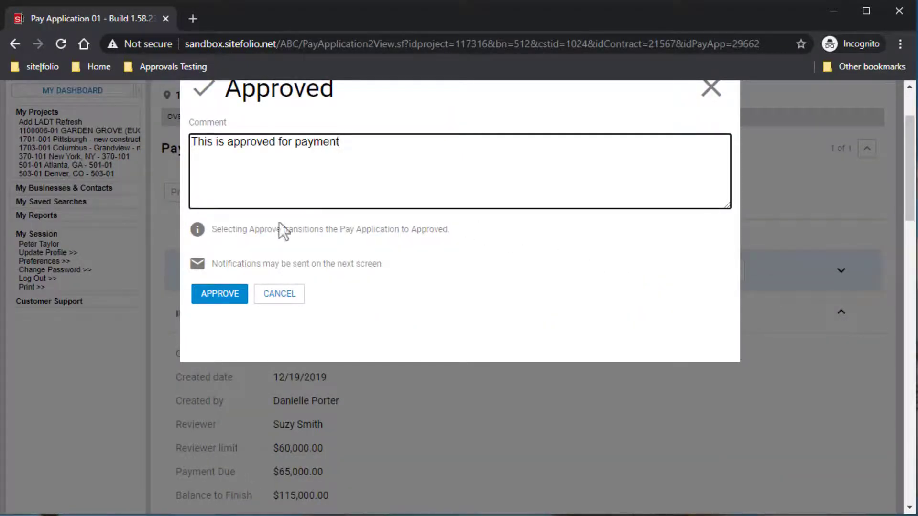
{"action": "left_click", "coordinate": [220, 293]}
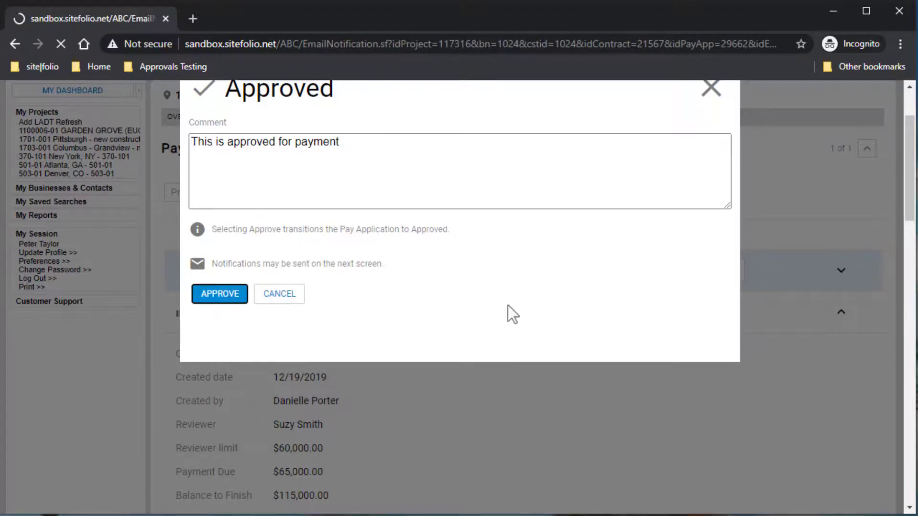
{"action": "left_click", "coordinate": [219, 294]}
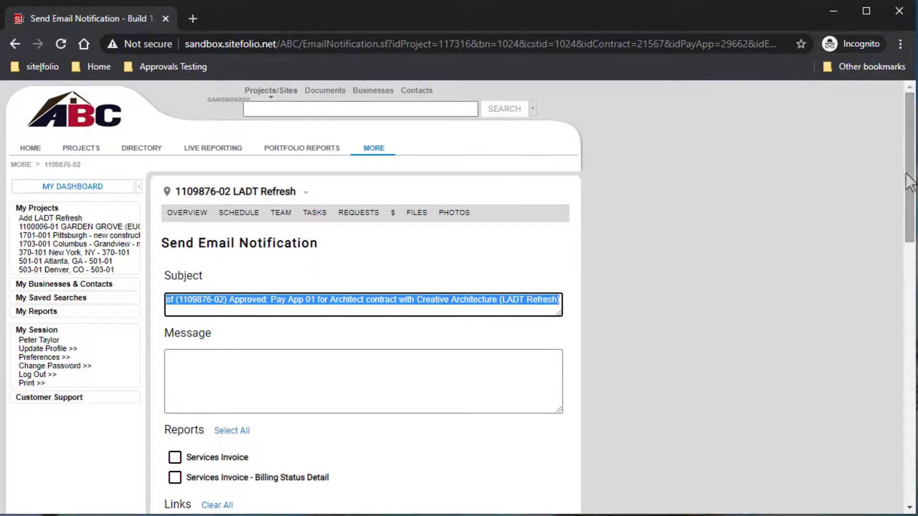
{"action": "scroll", "scroll_direction": "down", "scroll_amount": 3}
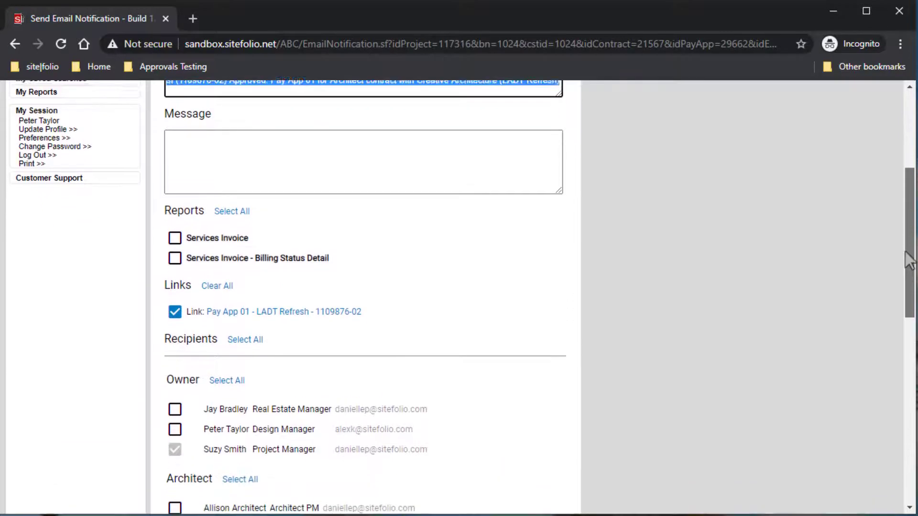